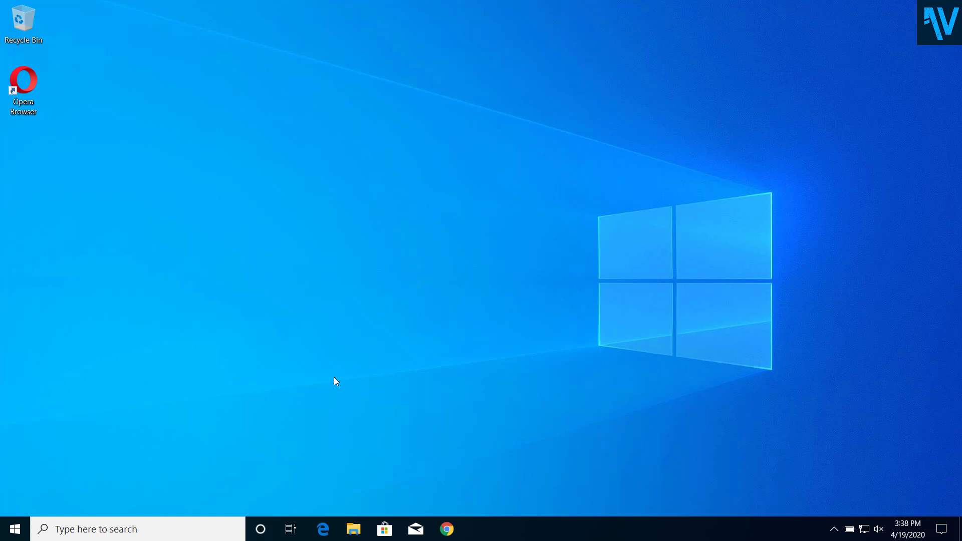
{"action": "mouse_move", "coordinate": [257, 399]}
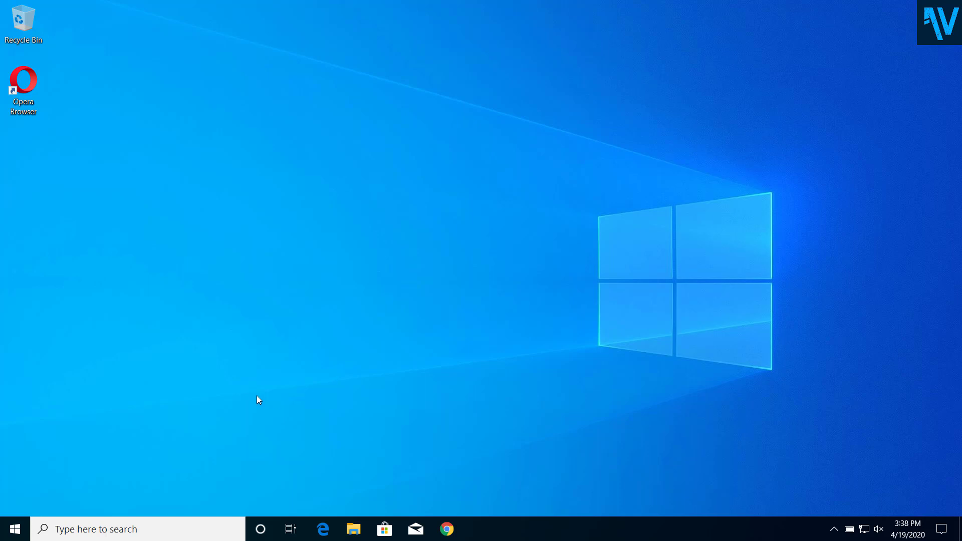
Step: Refresh the desktop, then enter devmgmt.msc in the Run dialog's Open box
{"action": "right_click", "coordinate": [257, 399]}
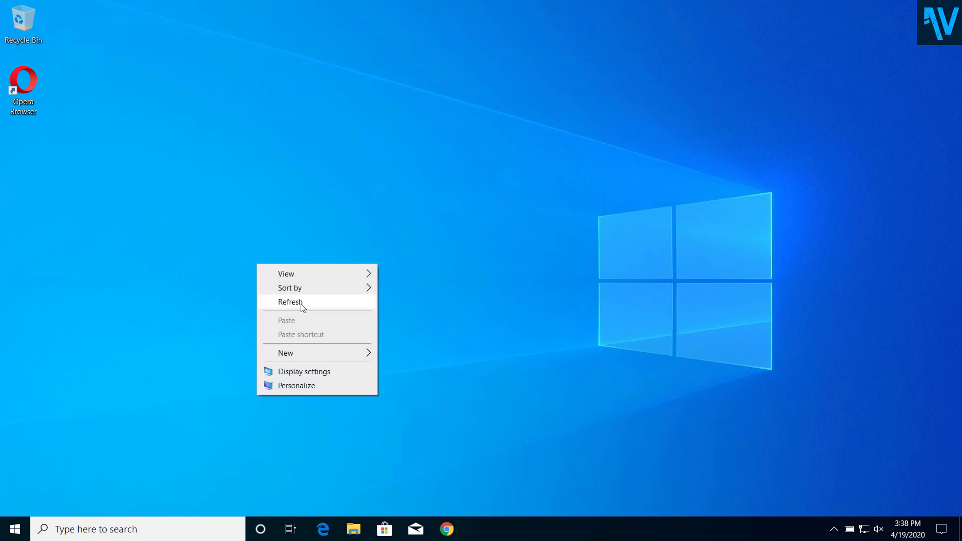
{"action": "left_click", "coordinate": [290, 301]}
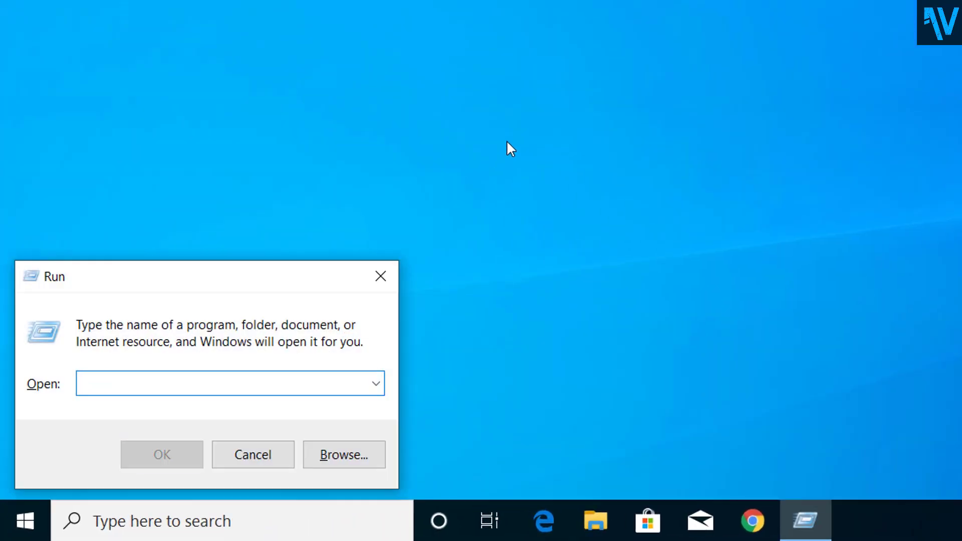
{"action": "type", "text": "d"}
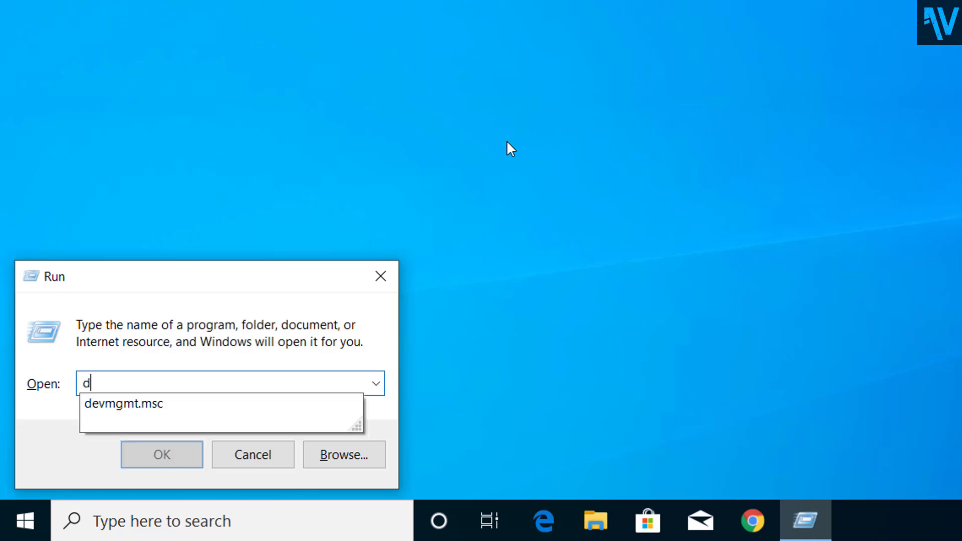
{"action": "type", "text": "evmgmt.msc"}
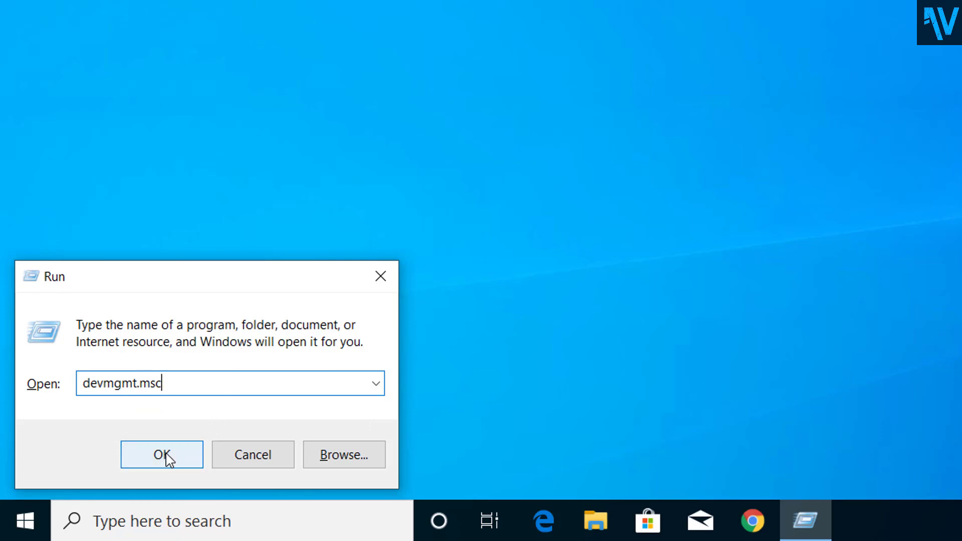
Step: Launch Device Manager and update the VirtualBox Graphics Adapter (WDDM) driver under Display adapters
{"action": "left_click", "coordinate": [162, 454]}
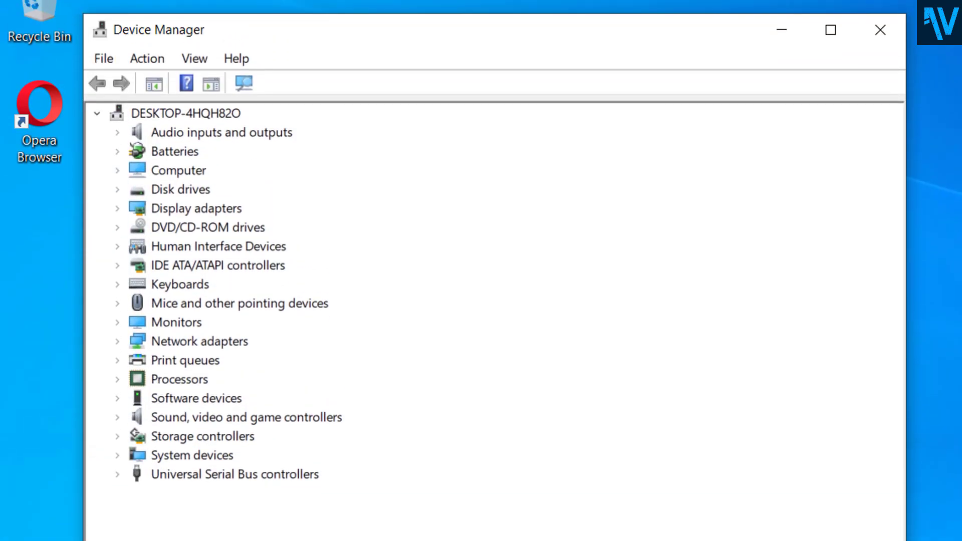
{"action": "mouse_move", "coordinate": [123, 212]}
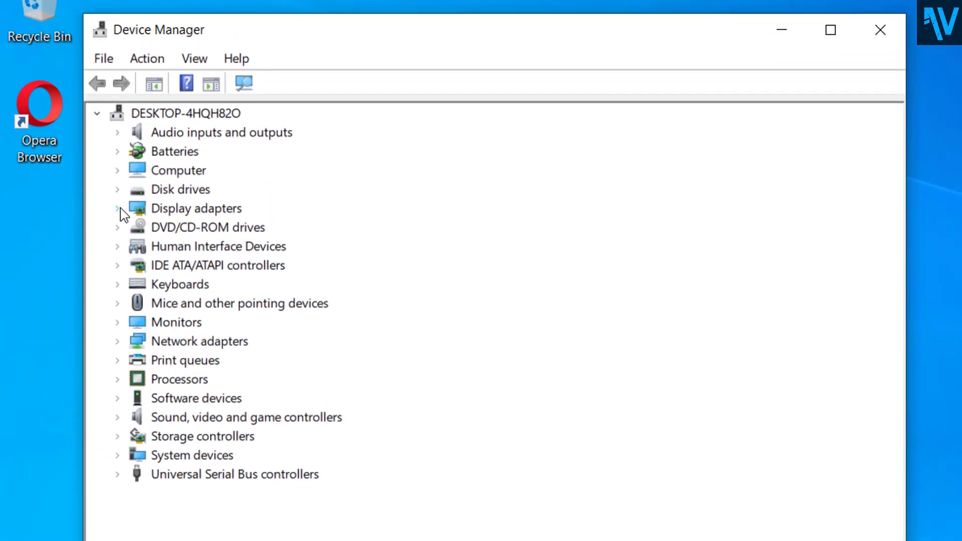
{"action": "left_click", "coordinate": [117, 208]}
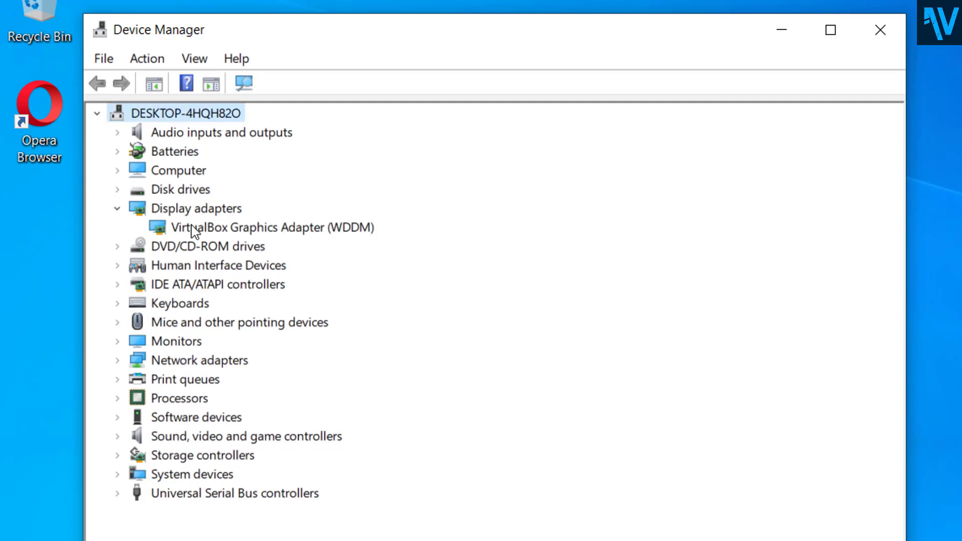
{"action": "right_click", "coordinate": [264, 227]}
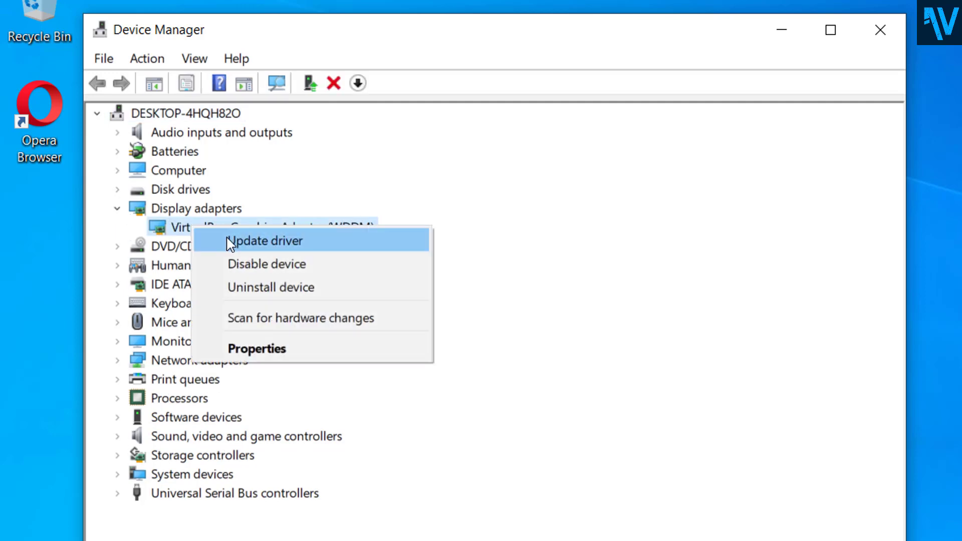
{"action": "left_click", "coordinate": [265, 241]}
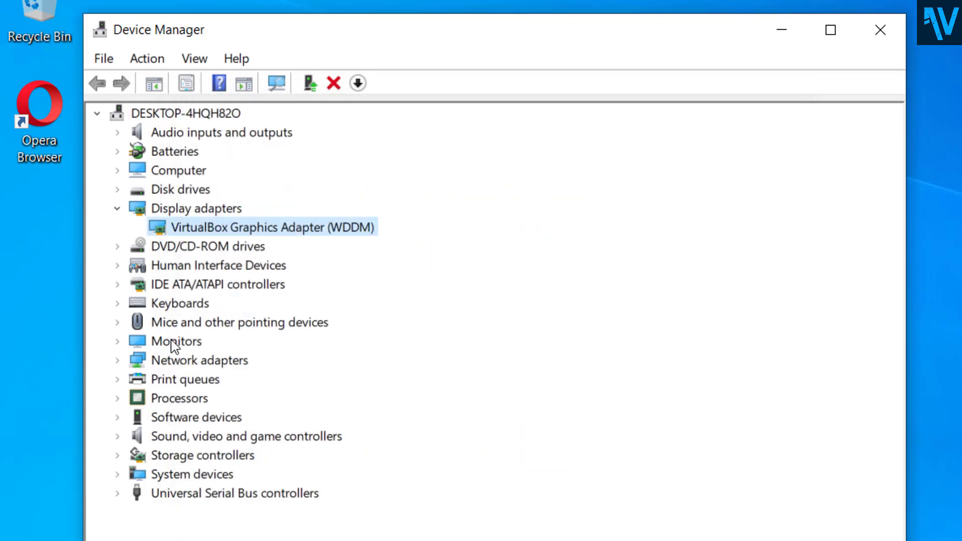
Step: Expand Monitors and update the Generic Non-PnP Monitor driver
{"action": "left_click", "coordinate": [118, 342]}
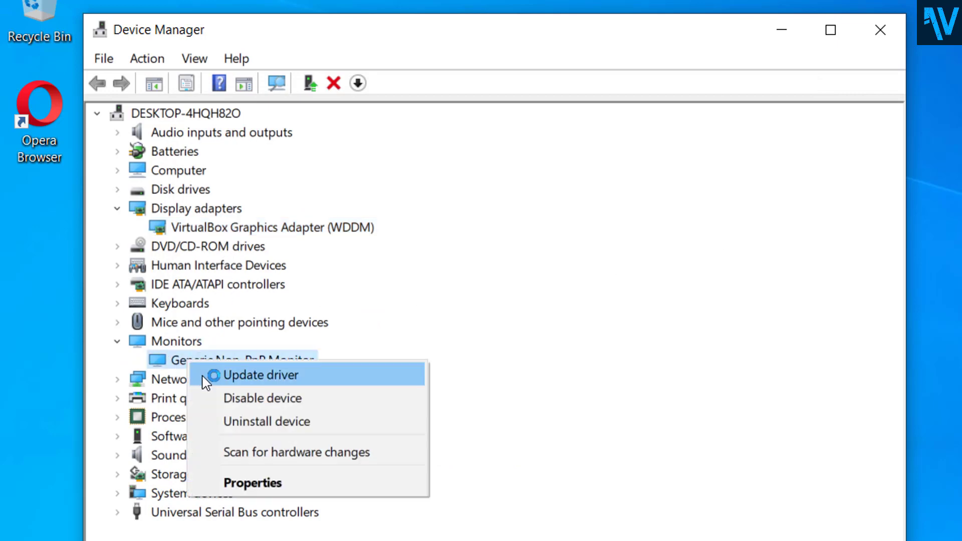
{"action": "left_click", "coordinate": [260, 374]}
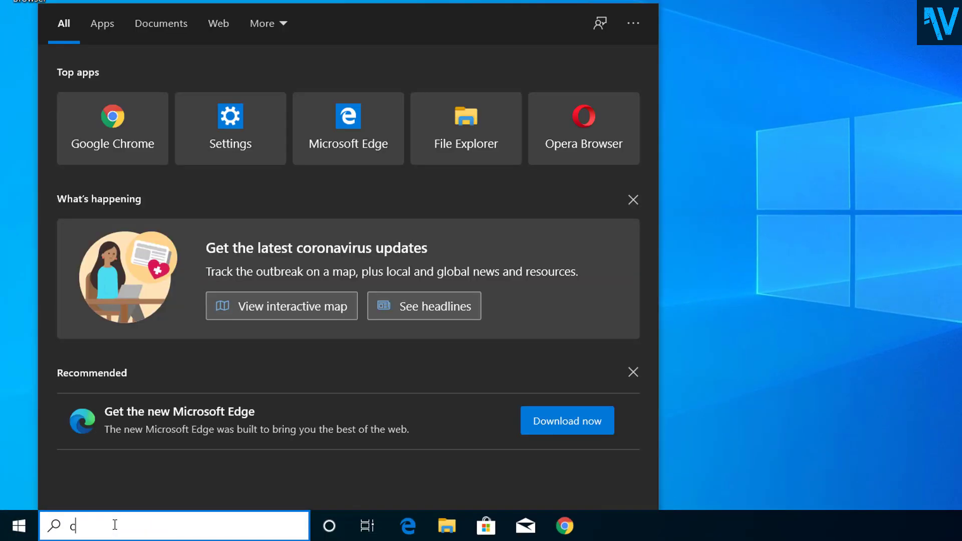
Step: Search for cmd and run Command Prompt as administrator
{"action": "type", "text": "md"}
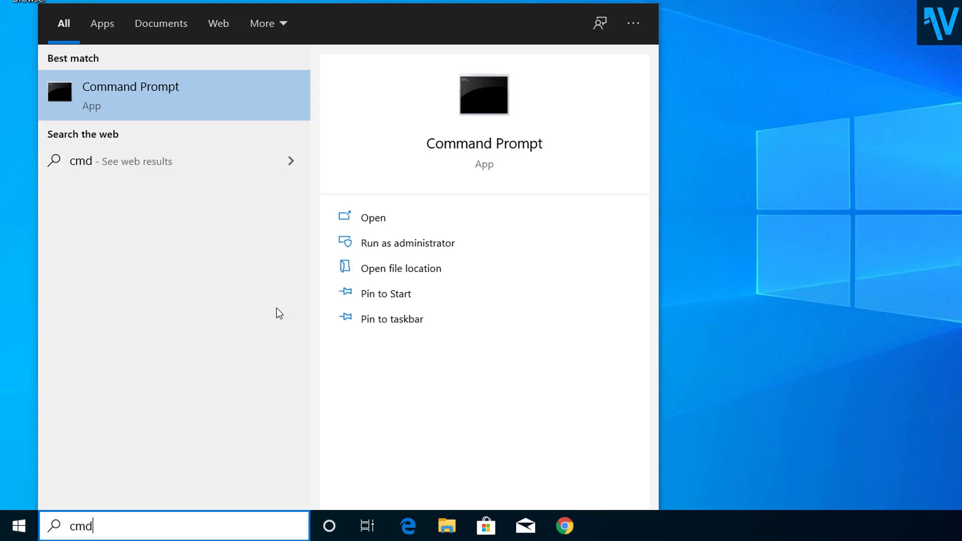
{"action": "mouse_move", "coordinate": [164, 109]}
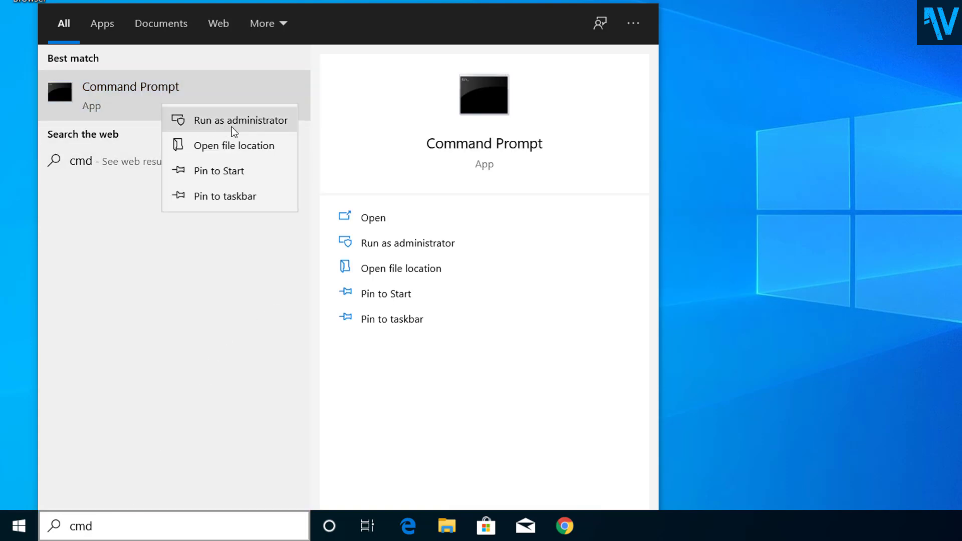
{"action": "left_click", "coordinate": [241, 120]}
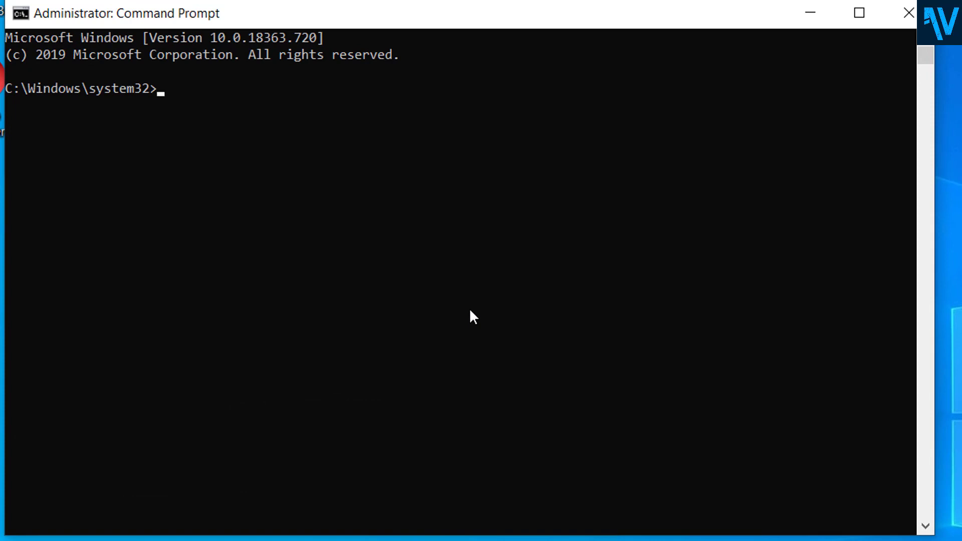
Step: Run sfc /scannow until it reports no violations, close Command Prompt, and show Start's power options
{"action": "type", "text": "sfc"}
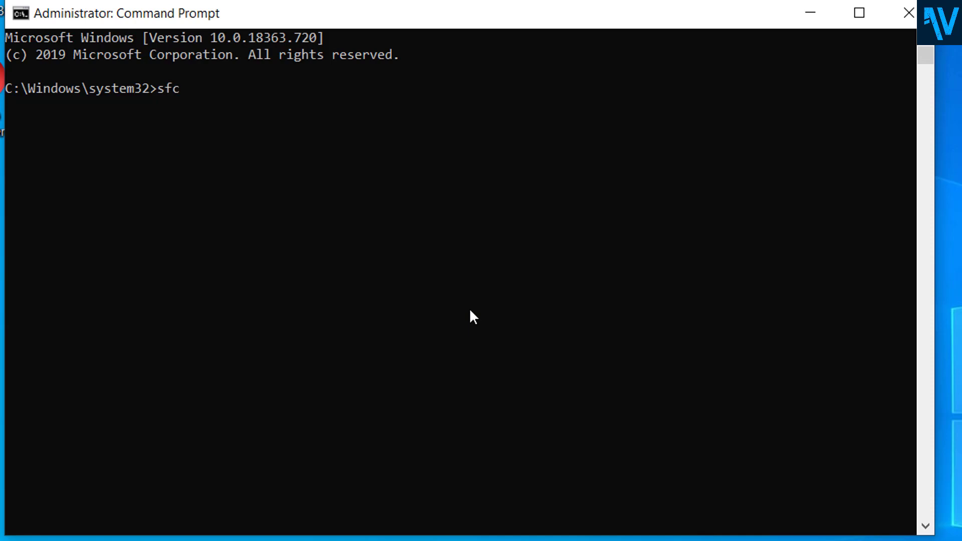
{"action": "type", "text": "/sca"}
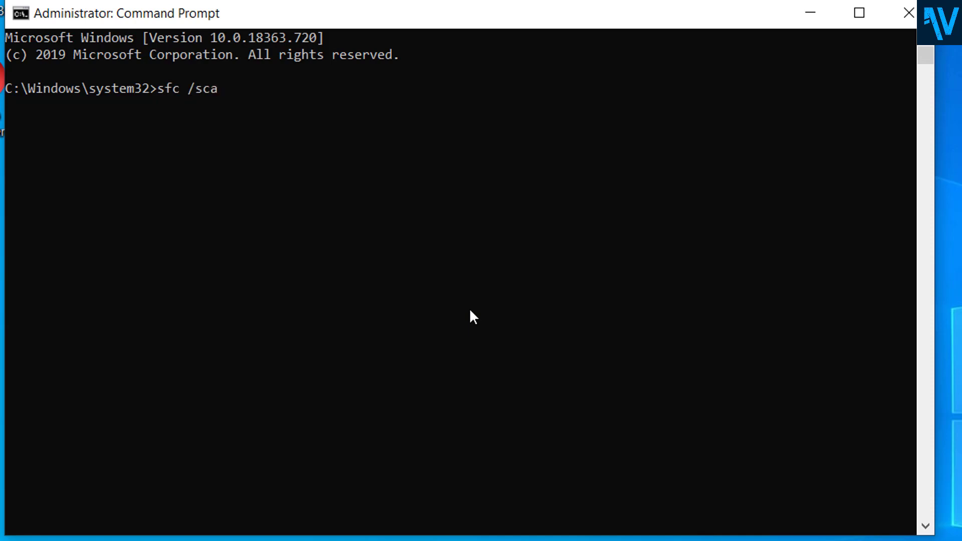
{"action": "type", "text": "nnow"}
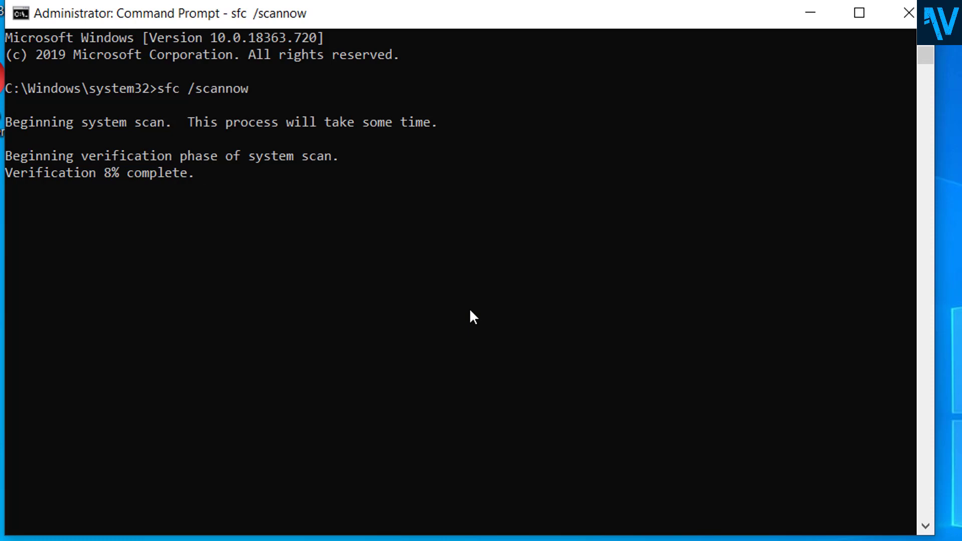
{"action": "mouse_move", "coordinate": [516, 32]}
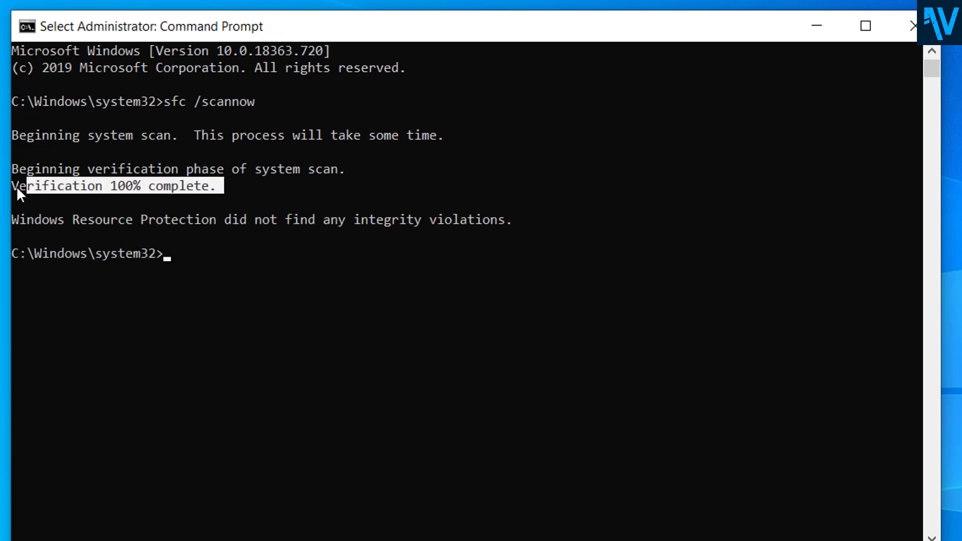
{"action": "mouse_move", "coordinate": [913, 26]}
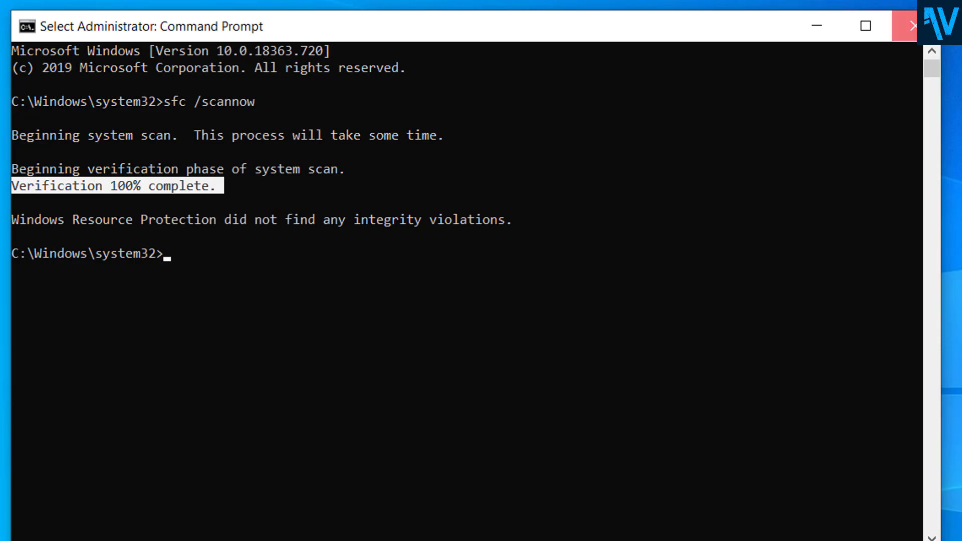
{"action": "left_click", "coordinate": [914, 26]}
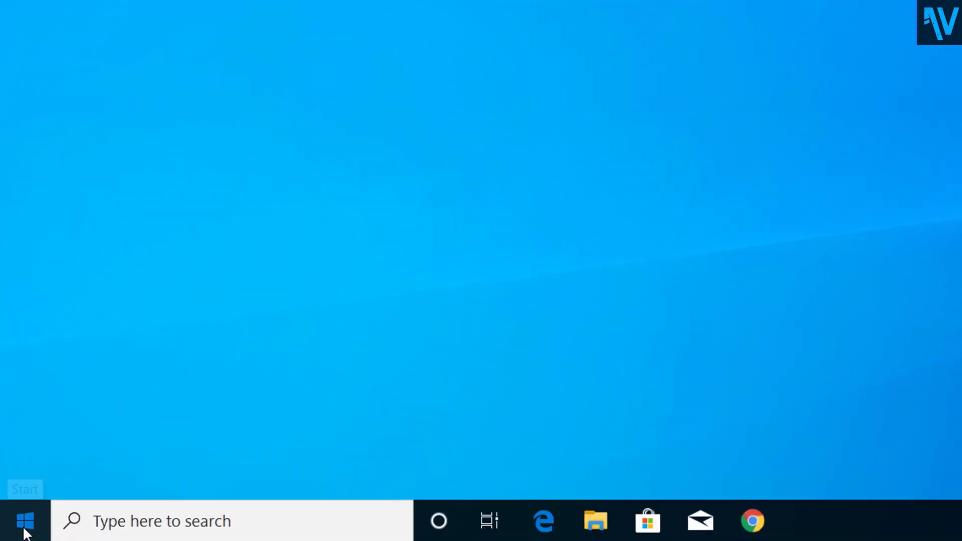
{"action": "left_click", "coordinate": [25, 521]}
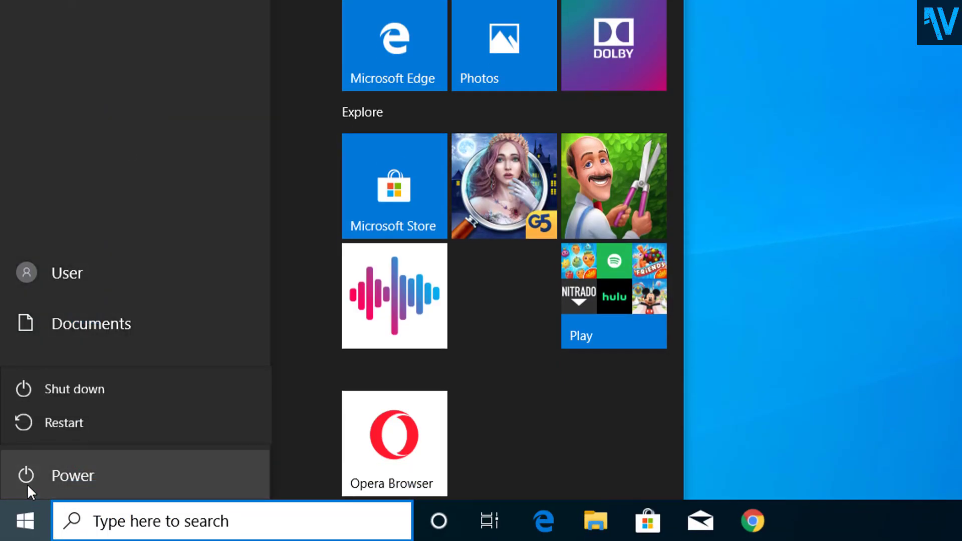